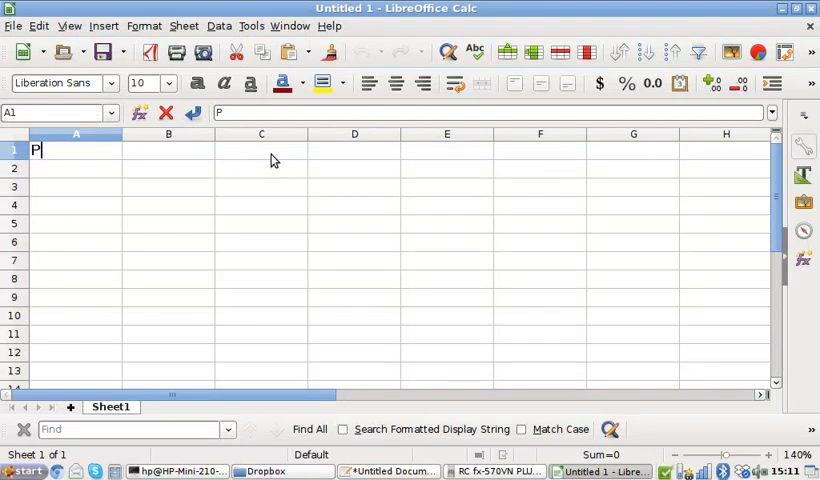
# Enter headers 'PDF / V' and 'I / A', and fill A2:A10 with voltages 9 to 1.
pyautogui.write('DF / V')
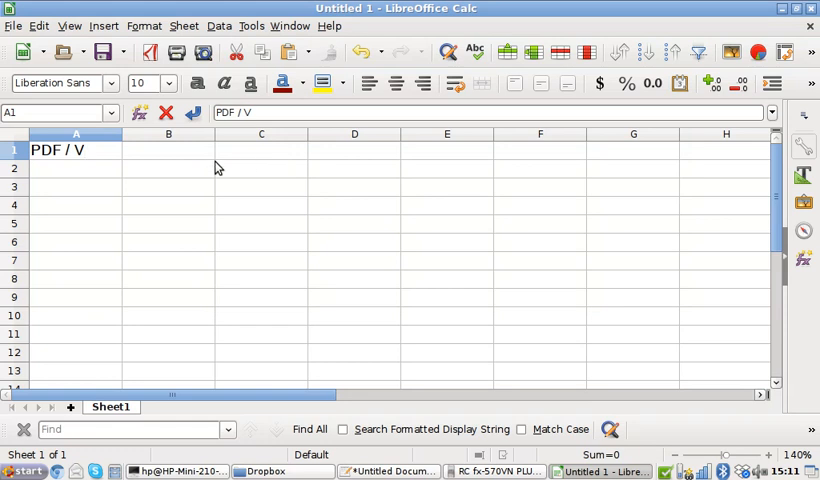
pyautogui.click(168, 150)
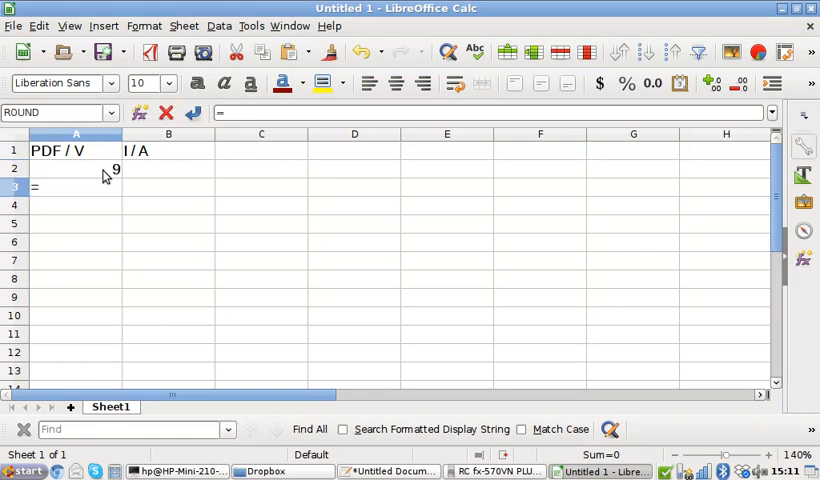
pyautogui.press('Return')
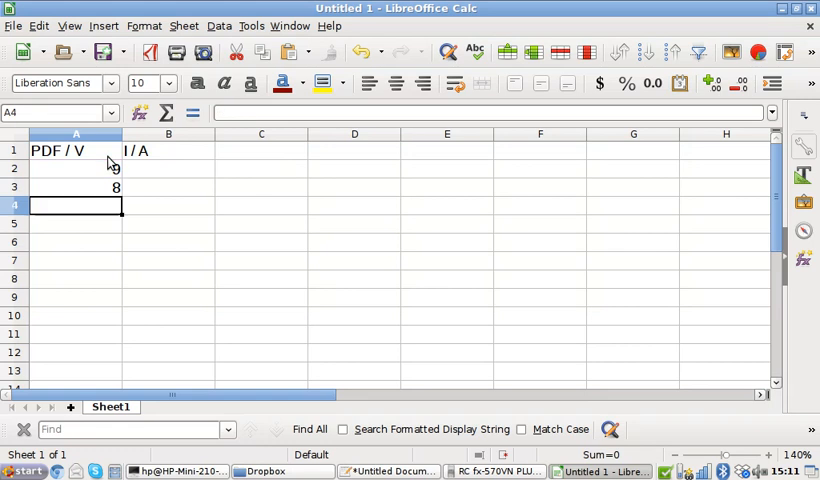
pyautogui.write('=A3-1')
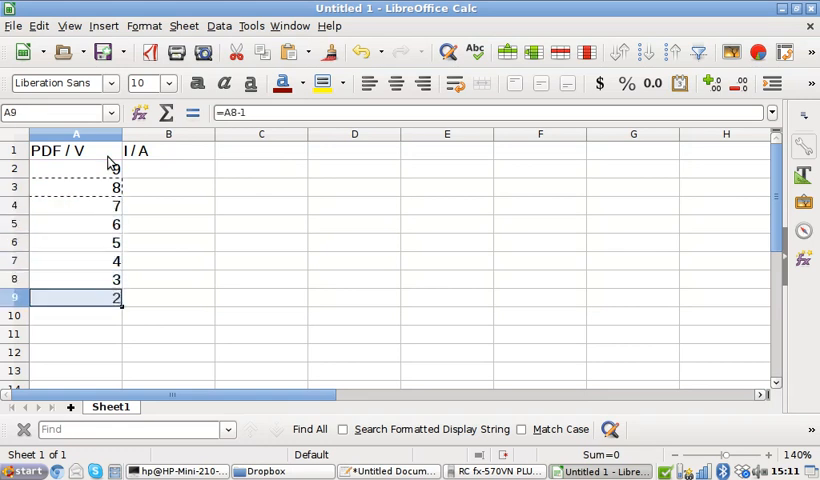
pyautogui.click(168, 223)
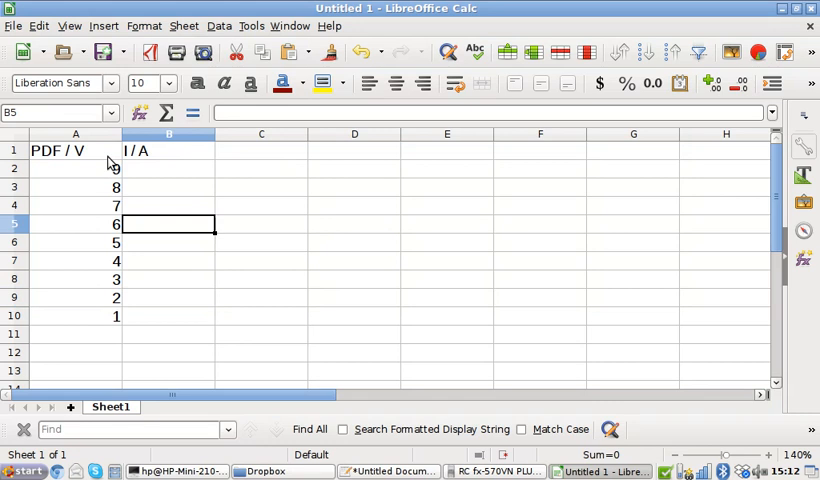
# Enter currents 17.99 down to 2.01 in B2:B10 and centre-align the whole sheet.
pyautogui.click(599, 471)
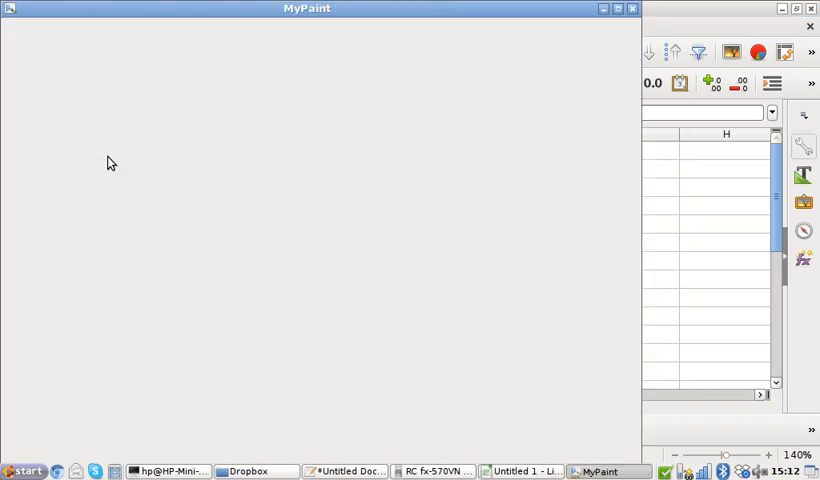
pyautogui.click(520, 471)
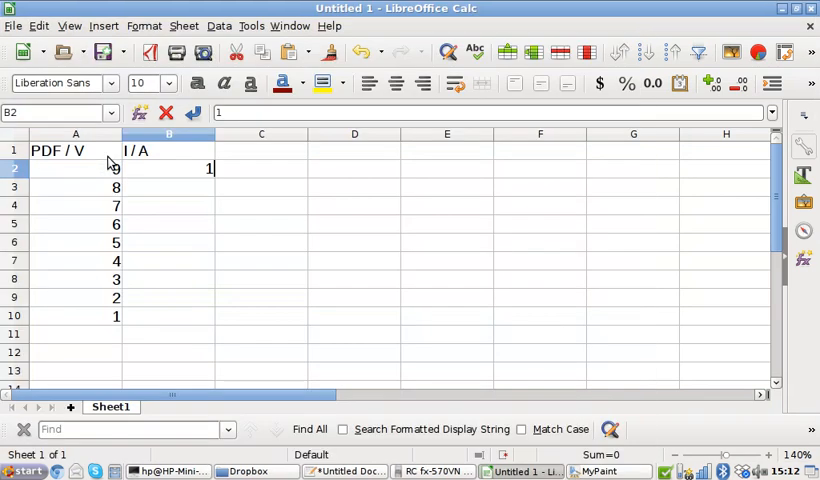
pyautogui.write('7.99')
pyautogui.click(168, 224)
pyautogui.write('12.')
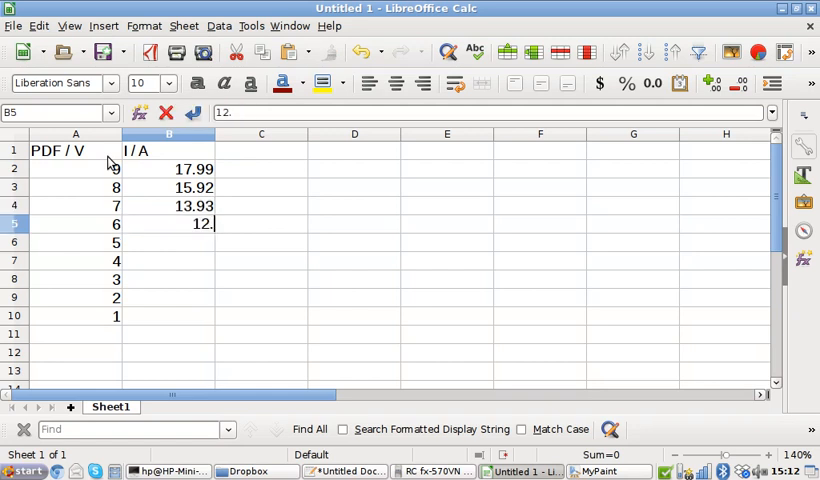
pyautogui.press('Return')
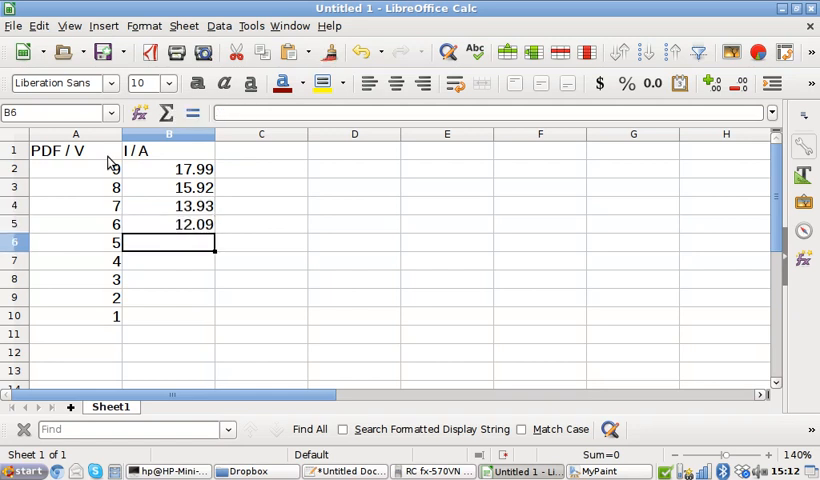
pyautogui.write('9.95')
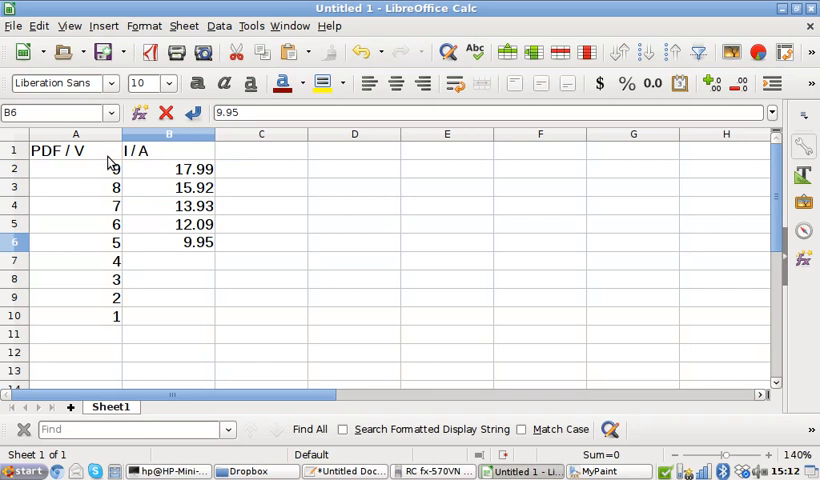
pyautogui.write('8.07')
pyautogui.click(168, 316)
pyautogui.write('2.01')
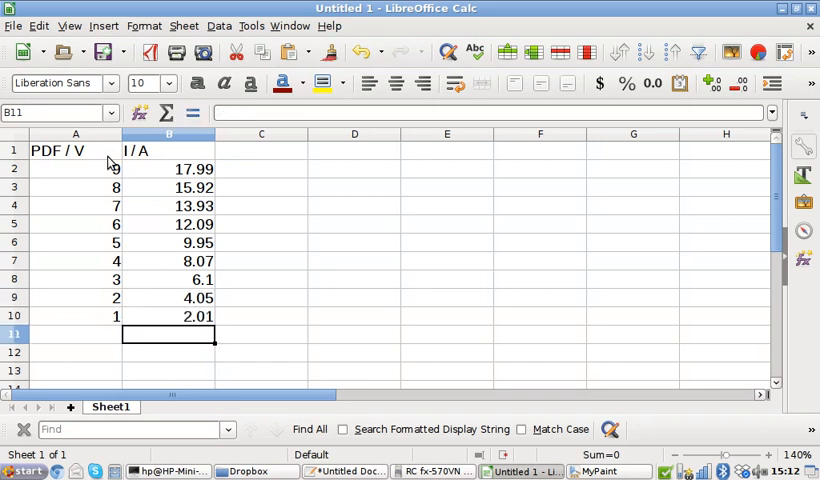
pyautogui.click(8, 134)
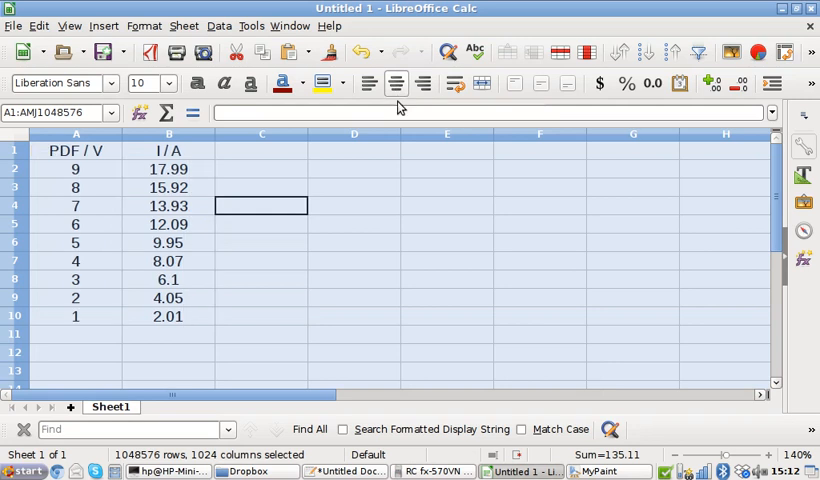
# Write 'inaccurate' in blue beside (c) Ohmmeter and begin part (d) on the canvas.
pyautogui.click(262, 150)
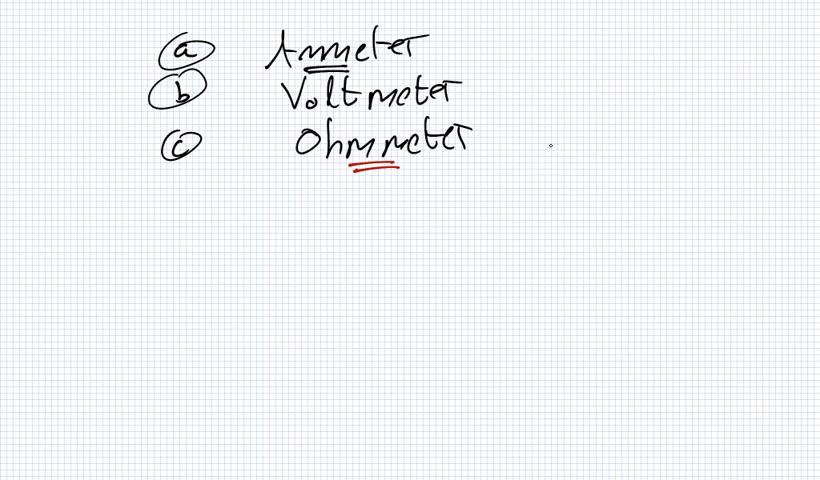
pyautogui.write('inc')
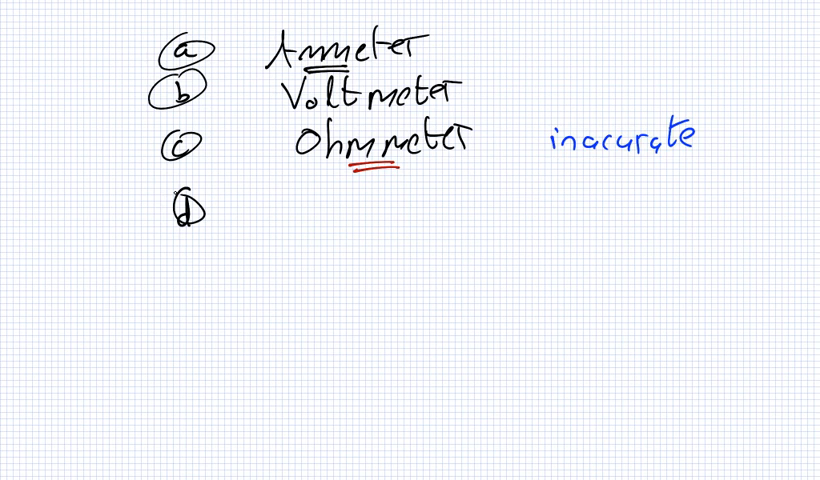
pyautogui.click(520, 471)
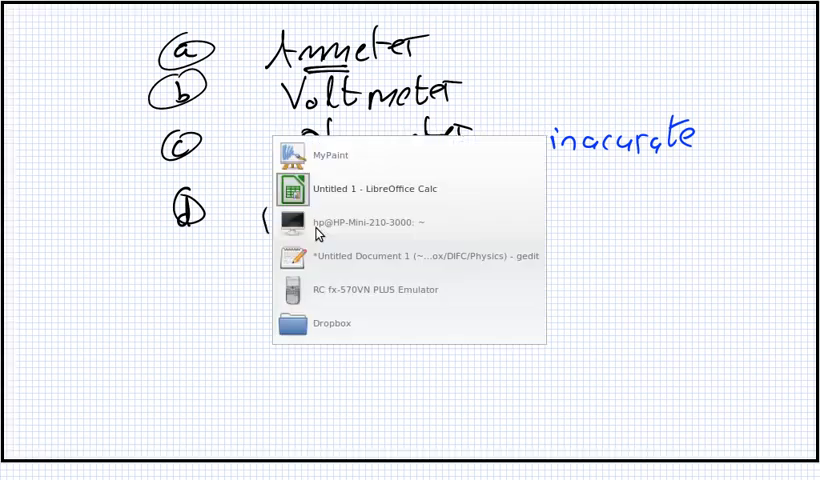
# Head column C 'R / Ohms' and fill C2:C10 with the =A2/B2 resistance formula.
pyautogui.click(390, 188)
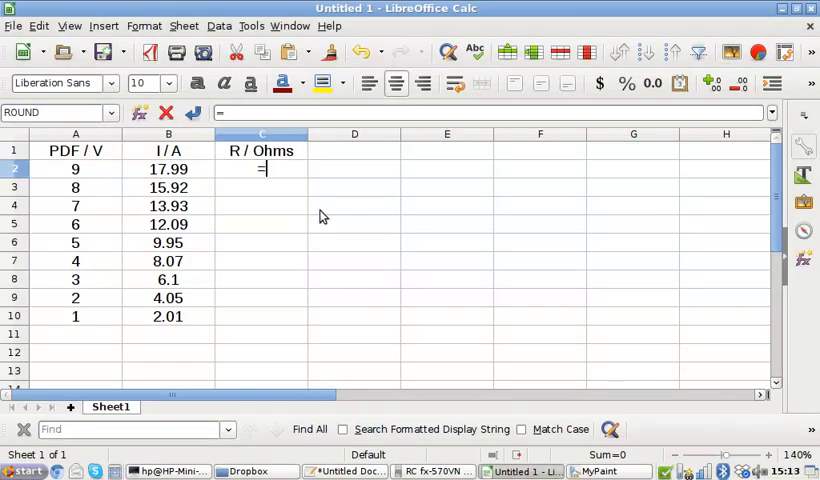
pyautogui.click(75, 168)
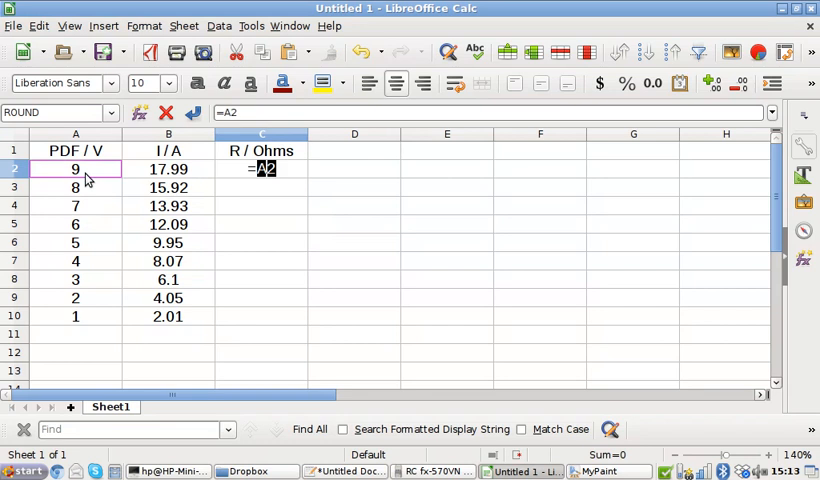
pyautogui.click(167, 168)
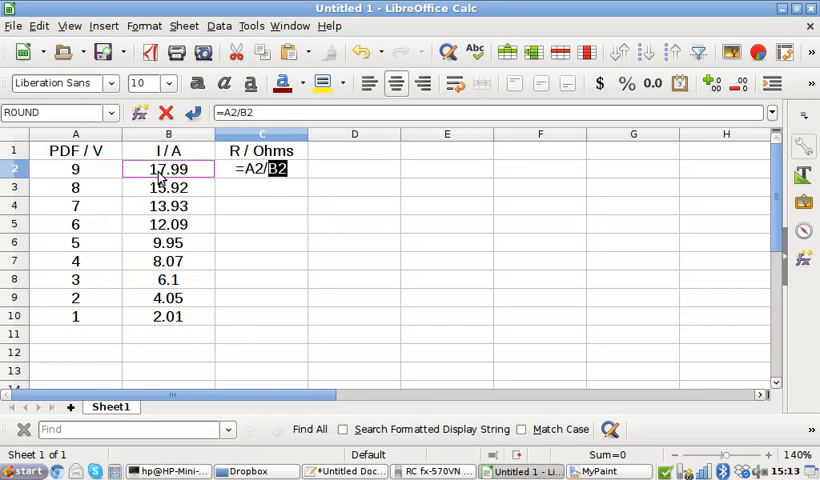
pyautogui.press('Return')
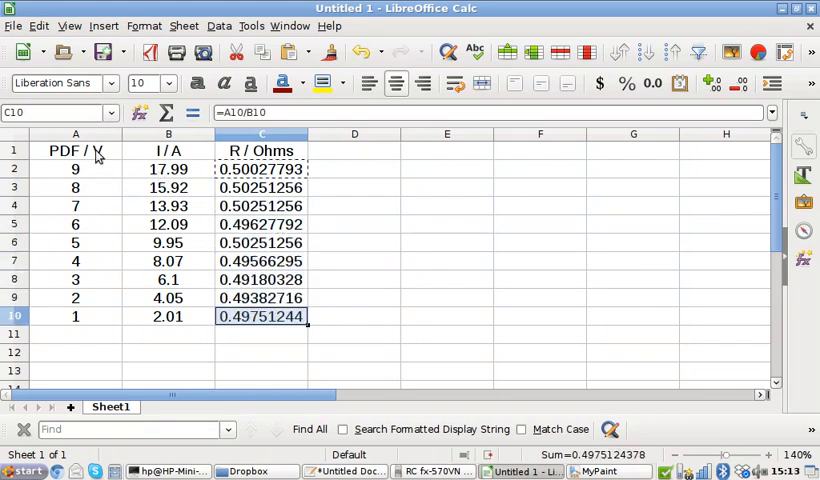
pyautogui.click(262, 168)
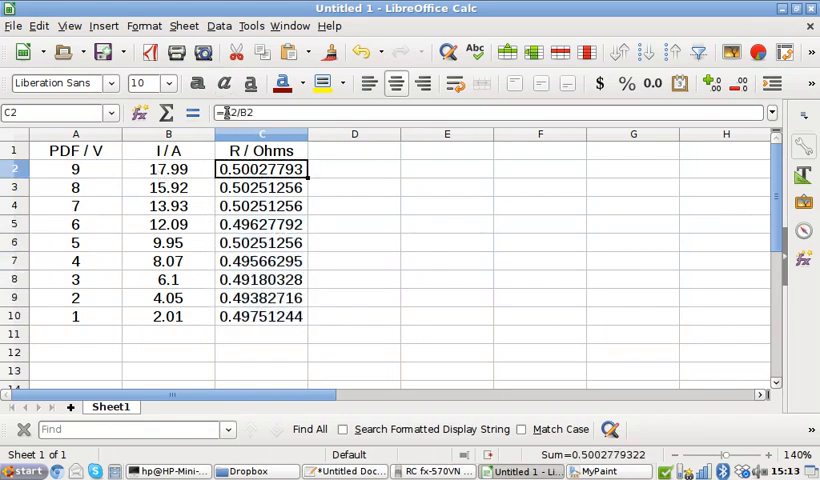
# Change C2 to =ROUND(A2/B2,3) and fill it down to C10.
pyautogui.write('round(')
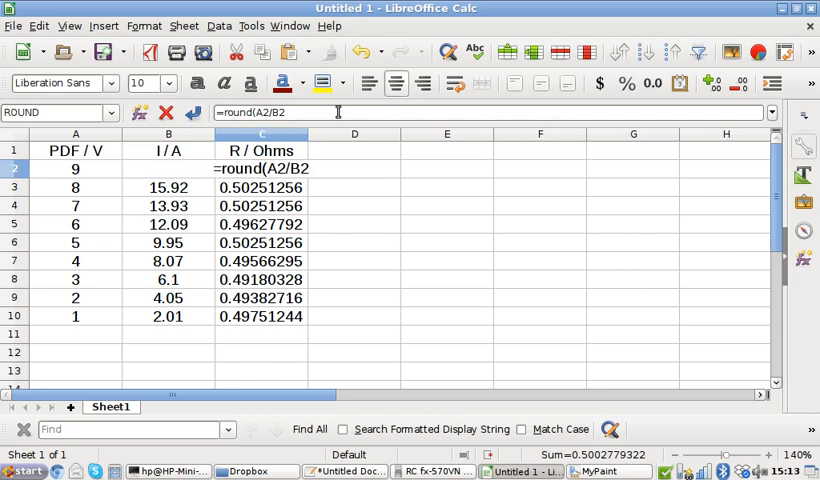
pyautogui.press('Return')
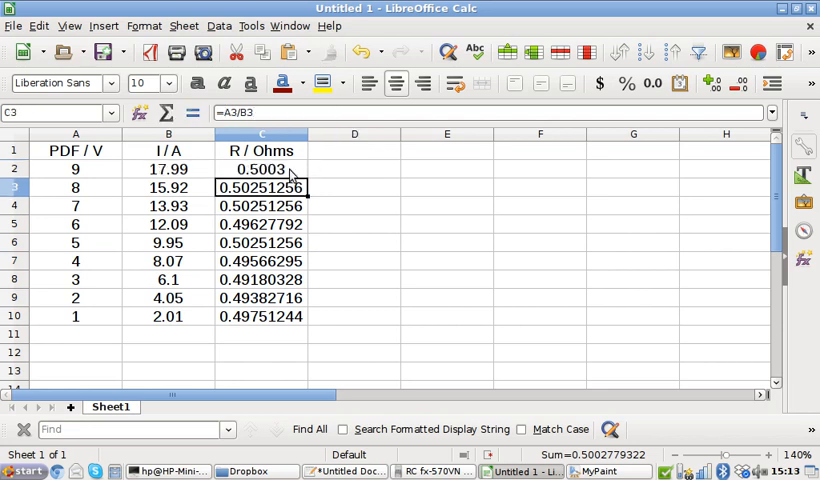
pyautogui.click(261, 168)
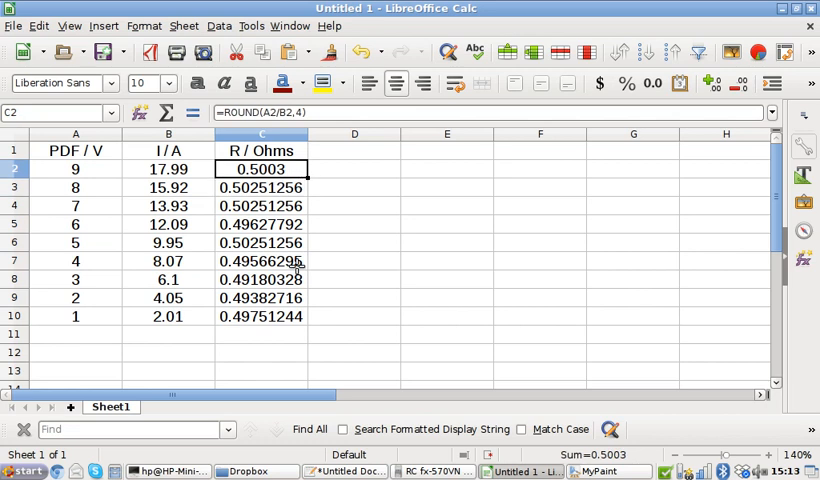
pyautogui.moveTo(261, 168); pyautogui.dragTo(261, 316)
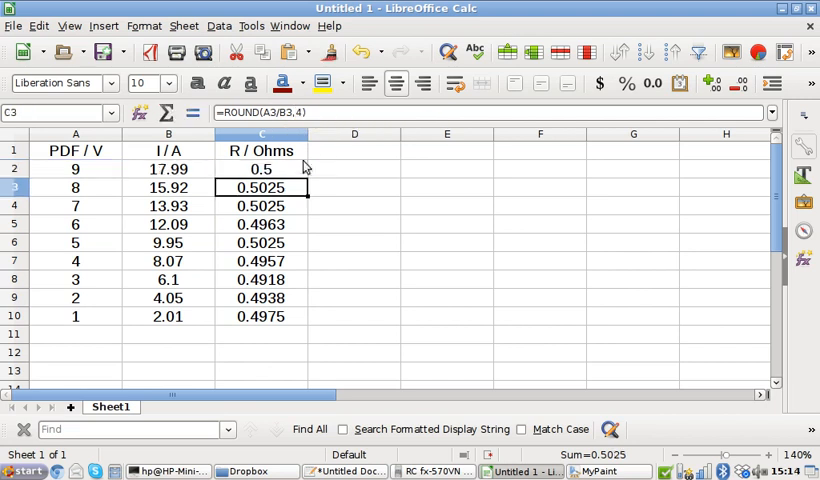
pyautogui.click(262, 168)
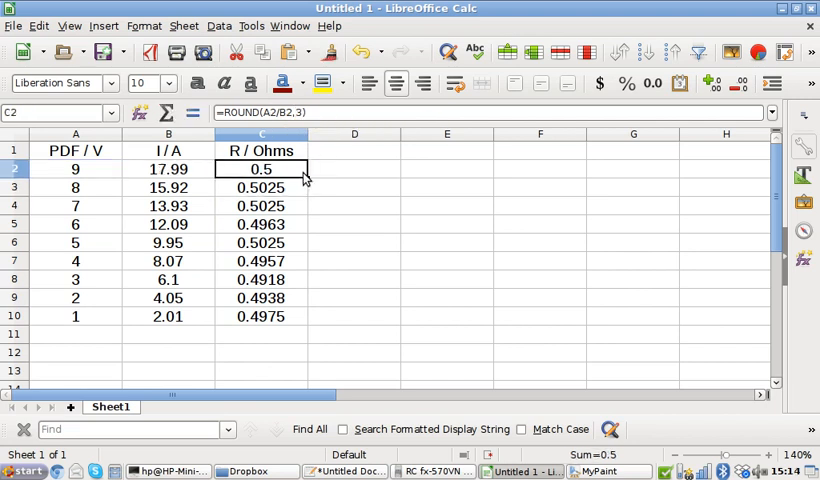
pyautogui.moveTo(261, 168); pyautogui.dragTo(261, 316)
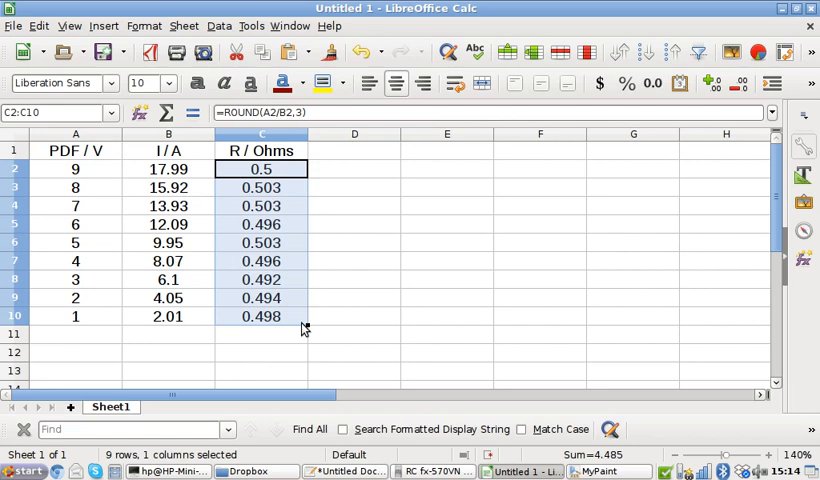
# Correct the A1 heading to 'PD / V' and select the data in A2:B10.
pyautogui.click(261, 168)
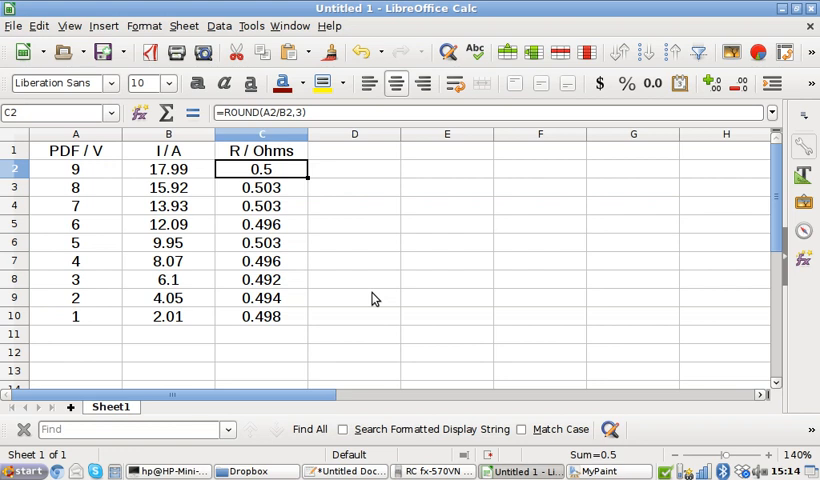
pyautogui.moveTo(289, 295)
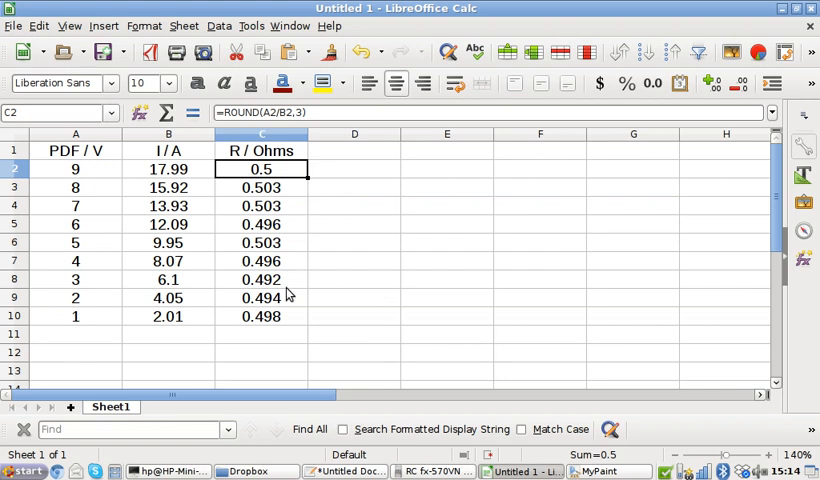
pyautogui.click(75, 150)
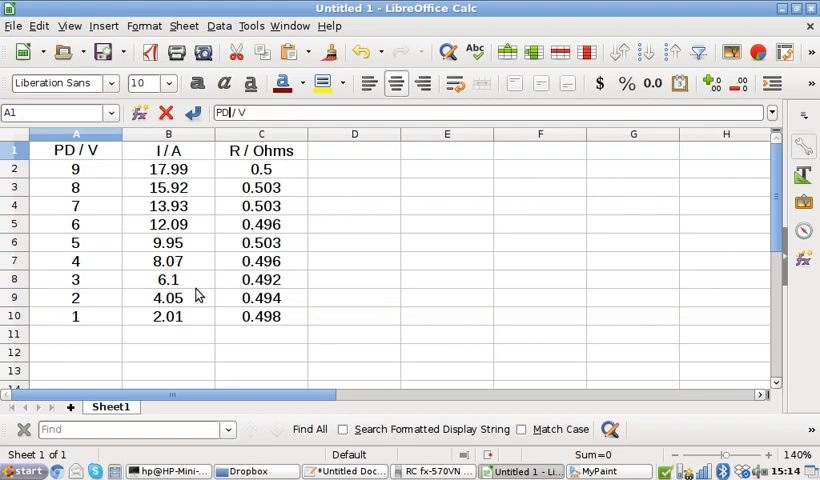
pyautogui.moveTo(75, 169); pyautogui.dragTo(168, 316)
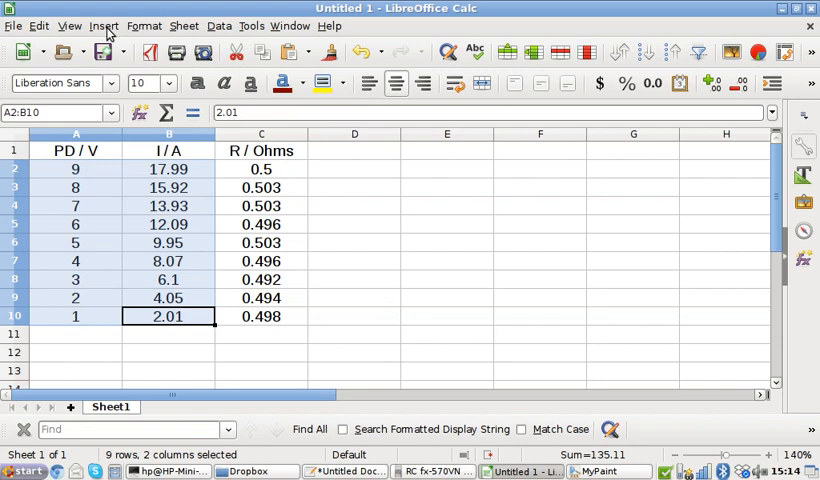
# Insert a chart from the selected voltage and current data using Insert > Chart.
pyautogui.click(104, 25)
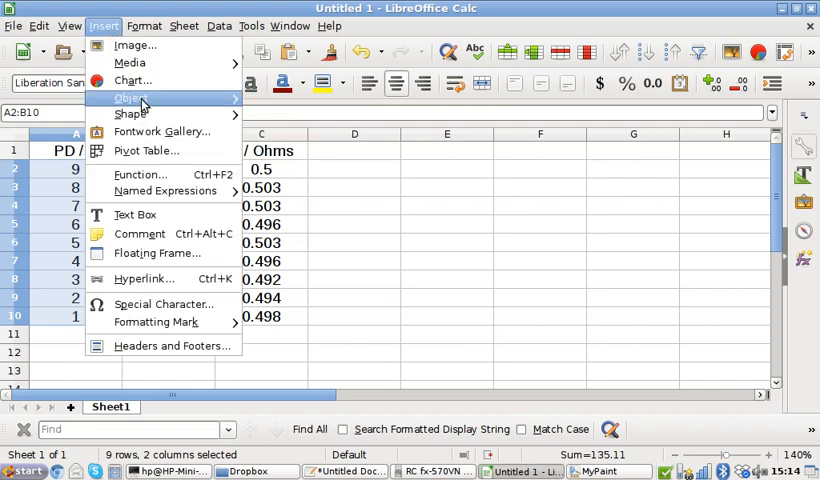
pyautogui.moveTo(133, 80)
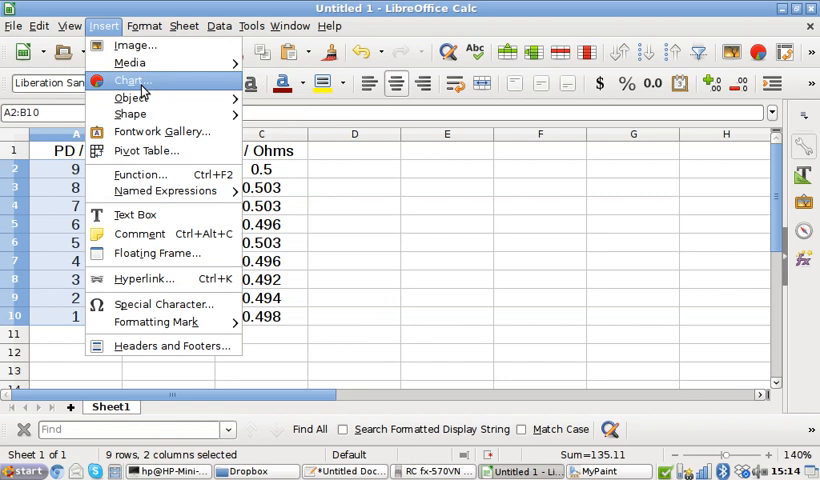
pyautogui.moveTo(145, 105)
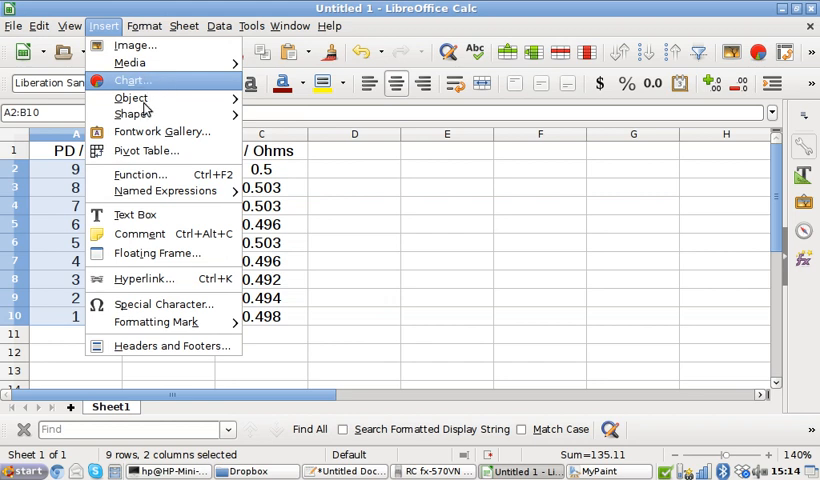
pyautogui.moveTo(165, 83)
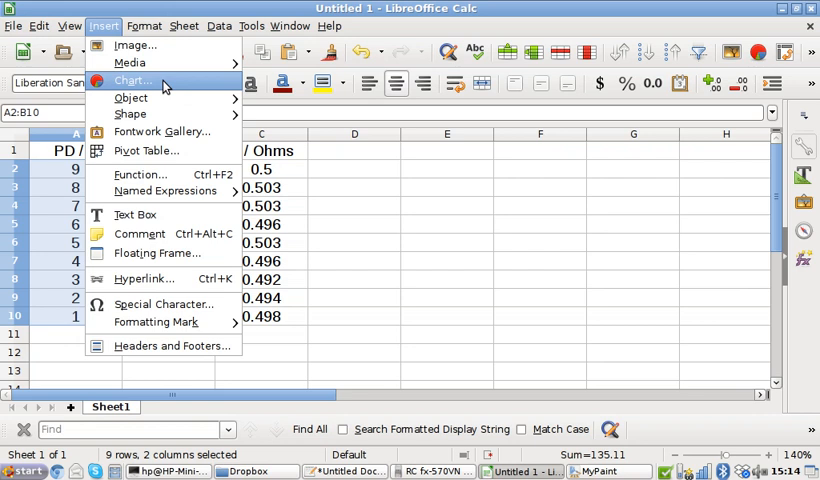
pyautogui.click(131, 80)
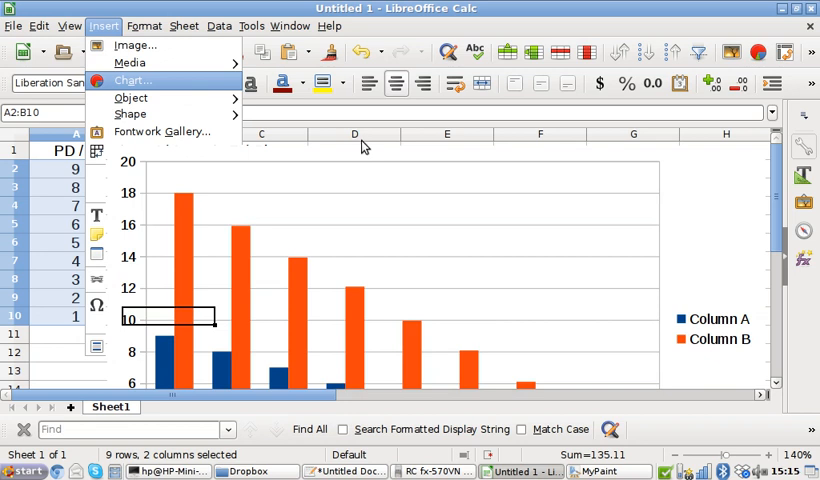
pyautogui.moveTo(370, 140)
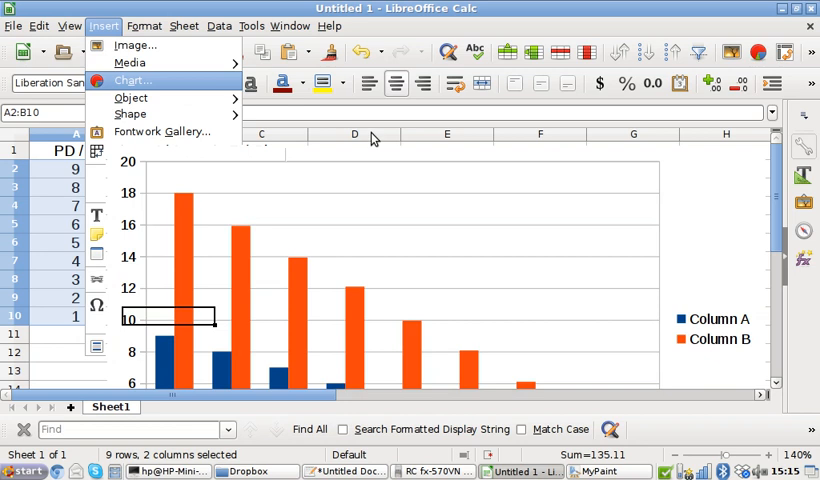
# Set the chart type to XY (Scatter) and advance the wizard to Chart Elements.
pyautogui.click(131, 80)
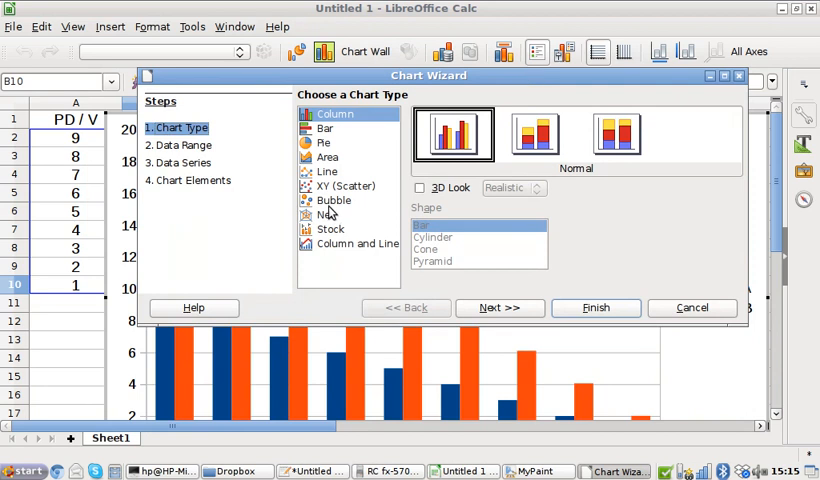
pyautogui.click(346, 186)
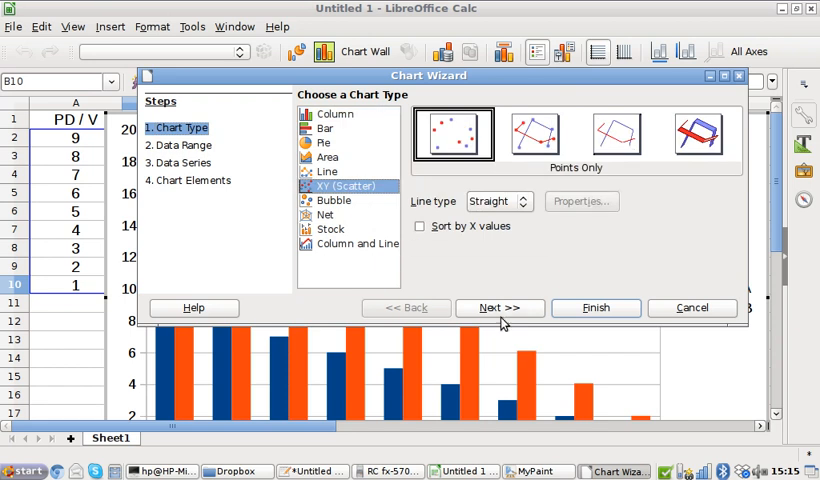
pyautogui.click(499, 307)
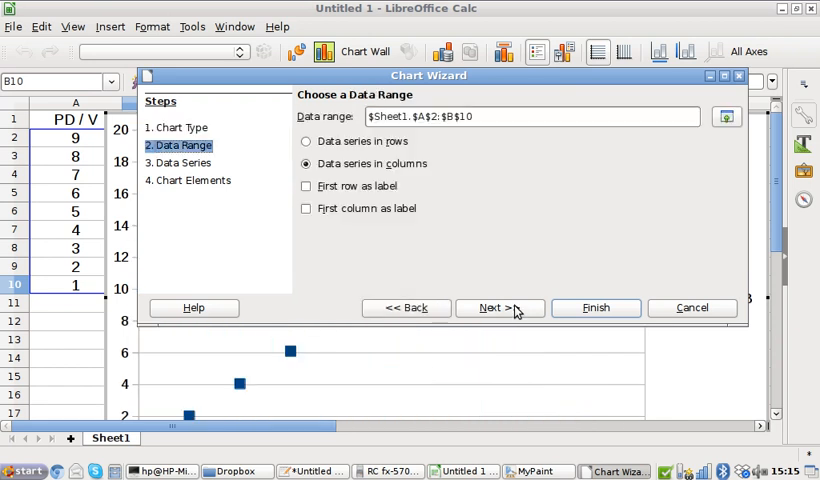
pyautogui.click(499, 307)
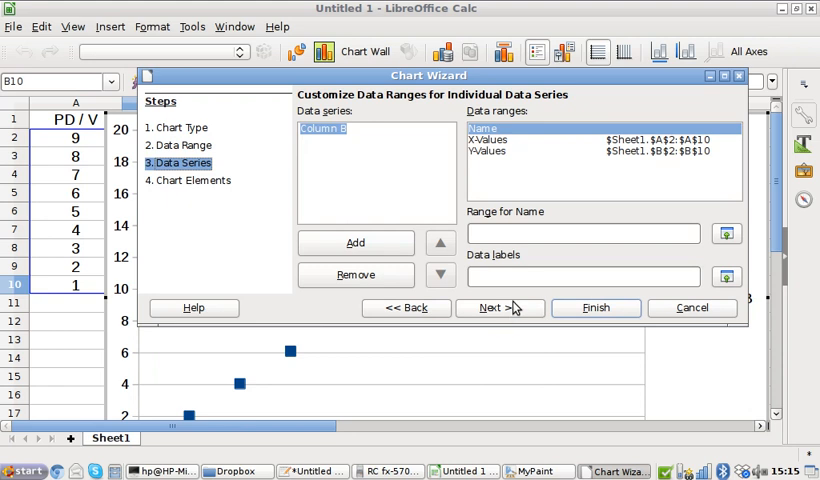
pyautogui.moveTo(512, 311)
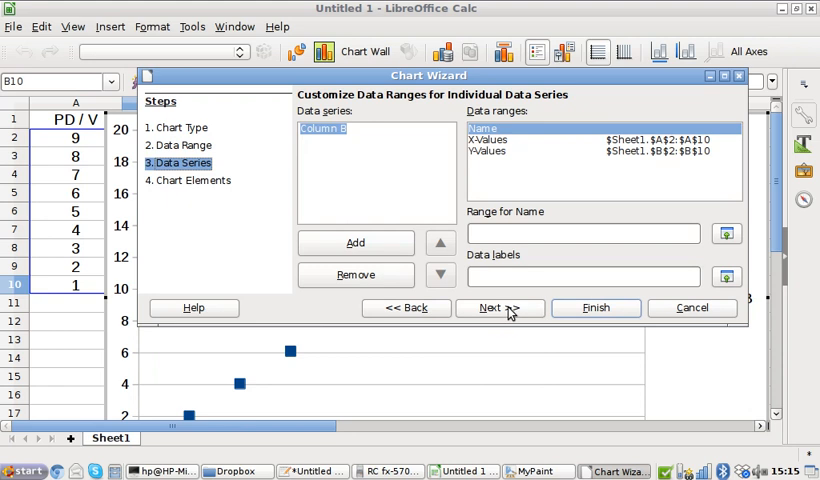
pyautogui.click(491, 307)
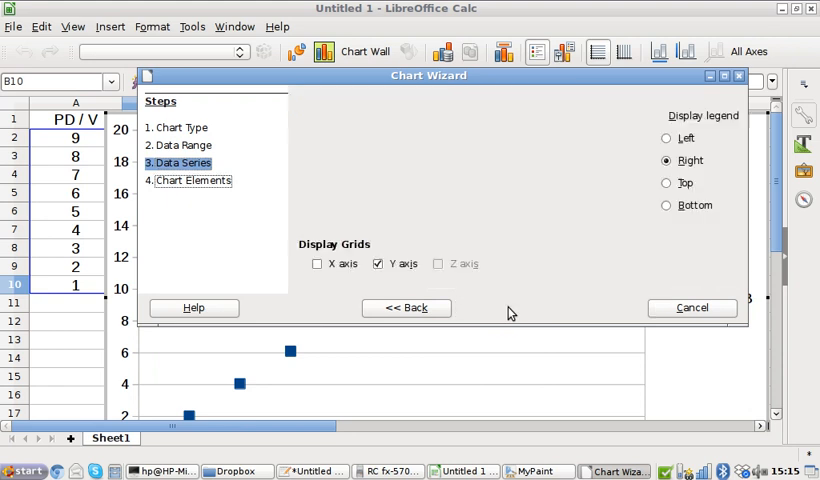
# Hide the legend and add the title 'Current against Voltage' and subtitle 'Question 4'.
pyautogui.click(186, 180)
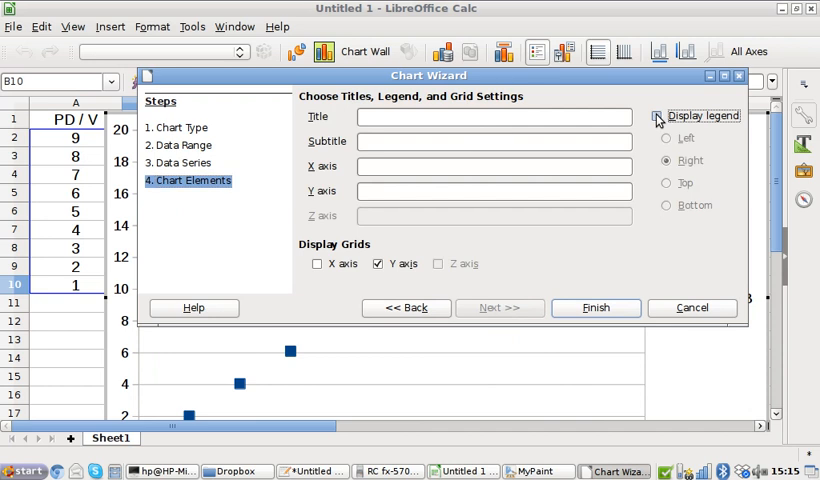
pyautogui.click(658, 115)
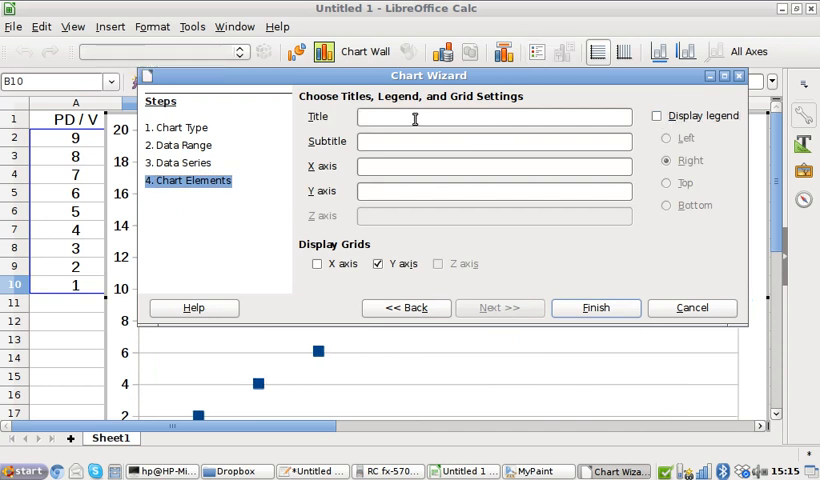
pyautogui.write('I against V')
pyautogui.write('PD / V')
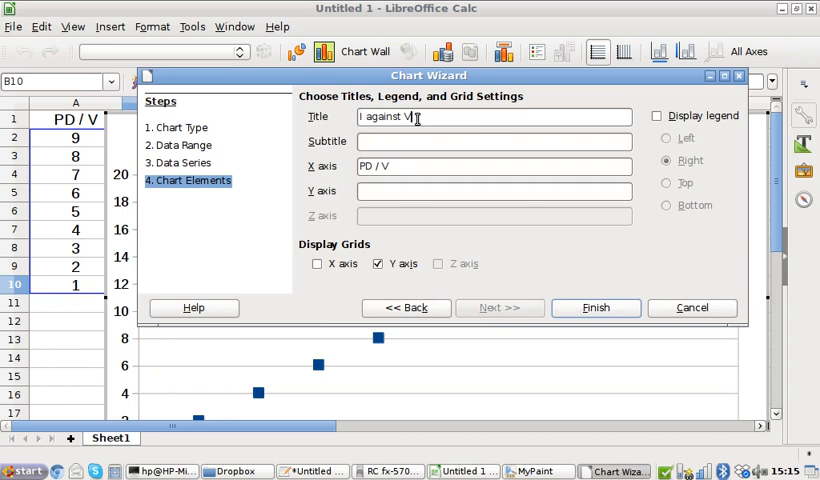
pyautogui.press('BackSpace')
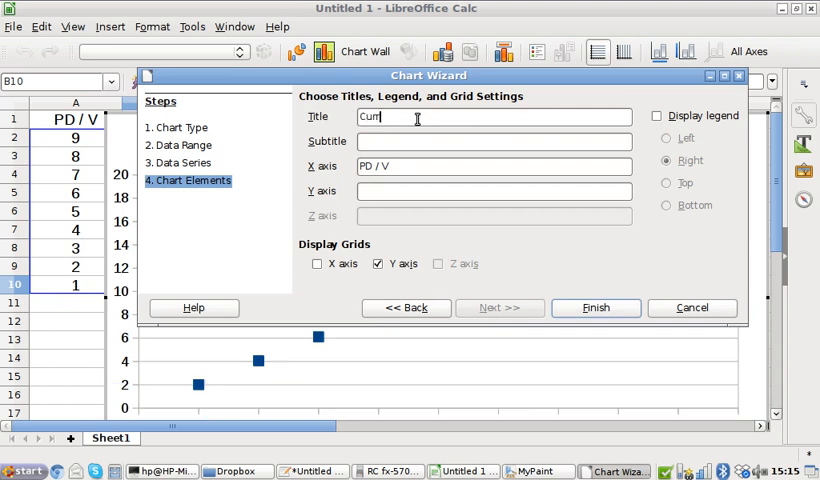
pyautogui.write('Current against Voltage')
pyautogui.click(494, 190)
pyautogui.write('I / A')
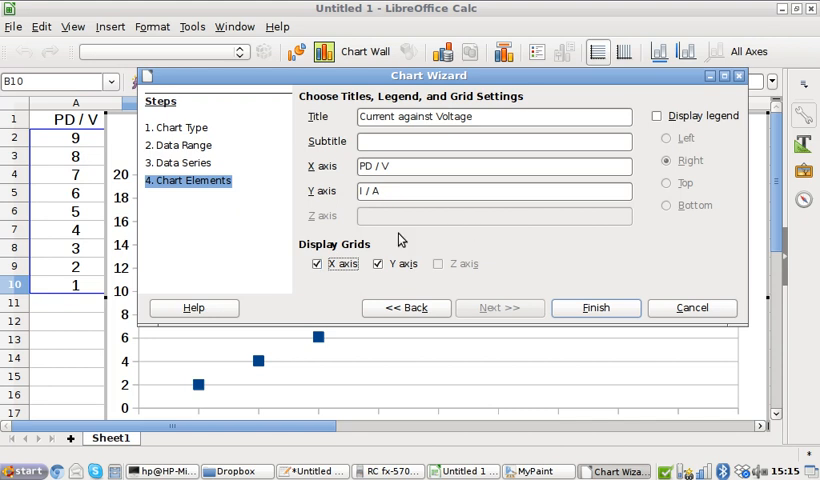
pyautogui.write('Qu')
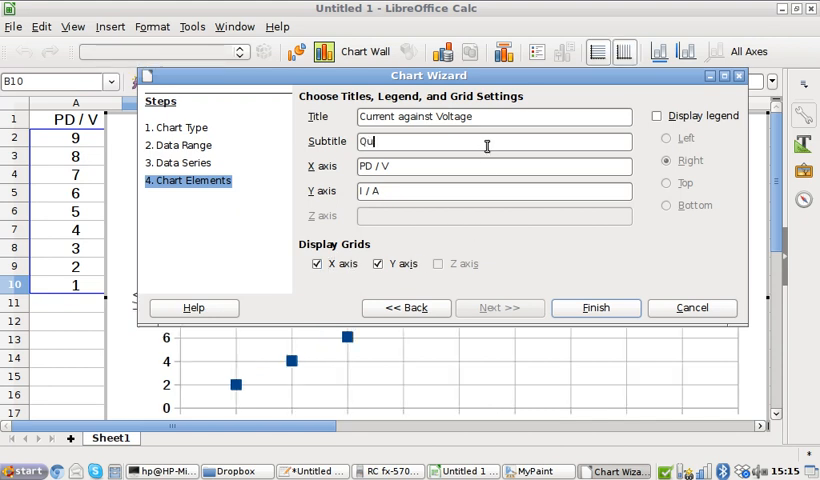
pyautogui.write('estion 4')
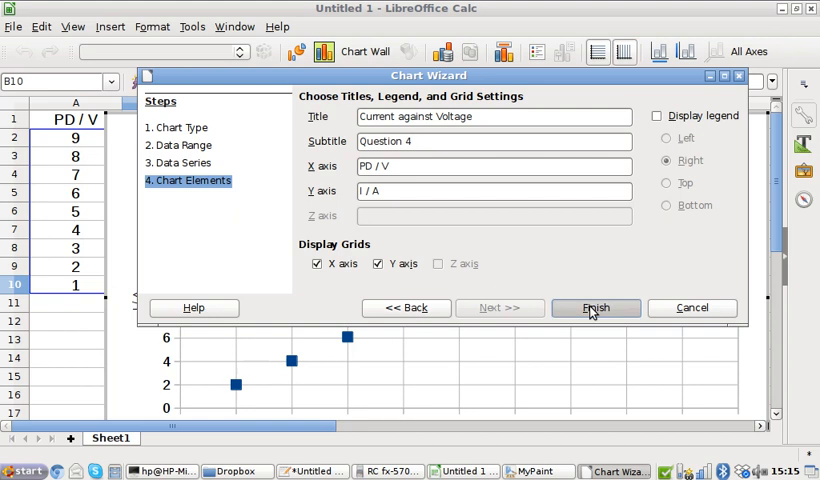
# Finish the wizard, scroll to the chart, and close the Chart Area dialog unchanged.
pyautogui.click(596, 307)
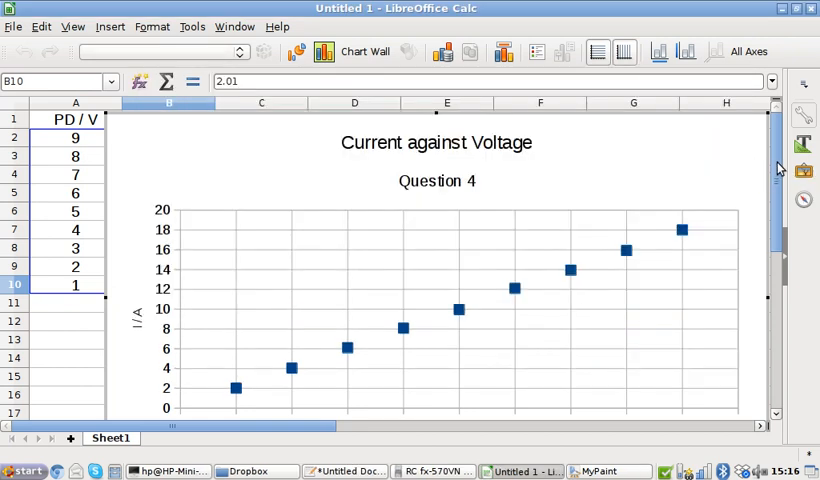
pyautogui.scroll(-3)
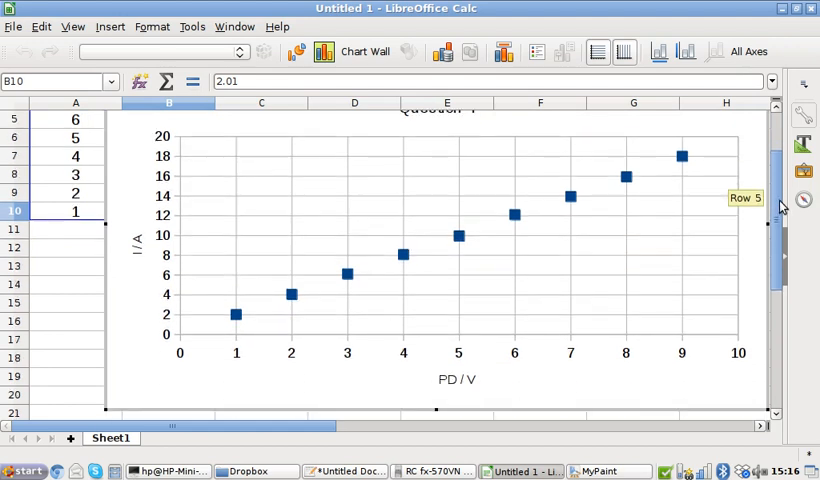
pyautogui.moveTo(778, 328)
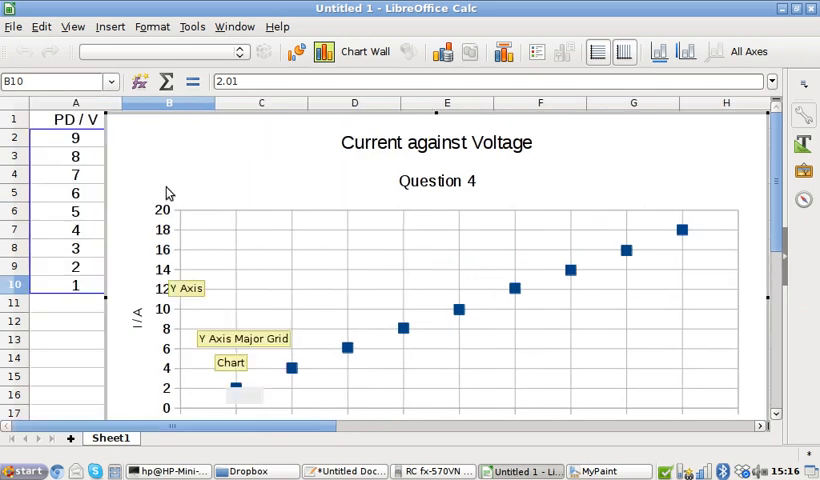
pyautogui.moveTo(147, 162)
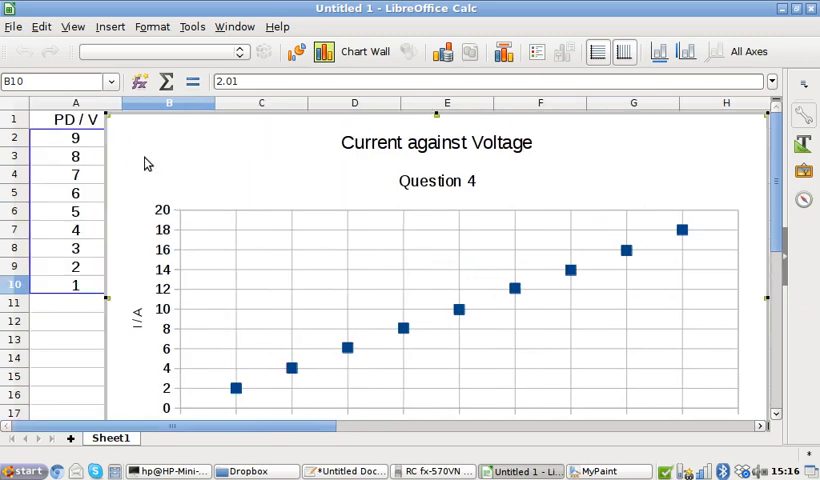
pyautogui.moveTo(162, 197)
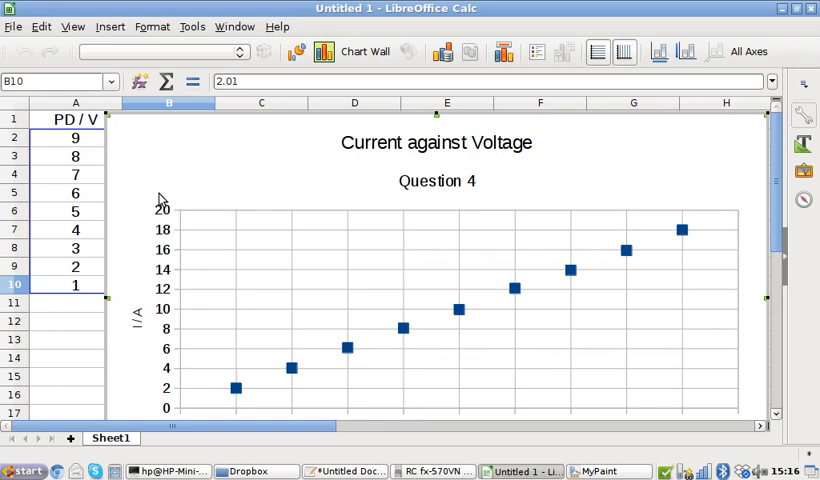
pyautogui.moveTo(122, 134)
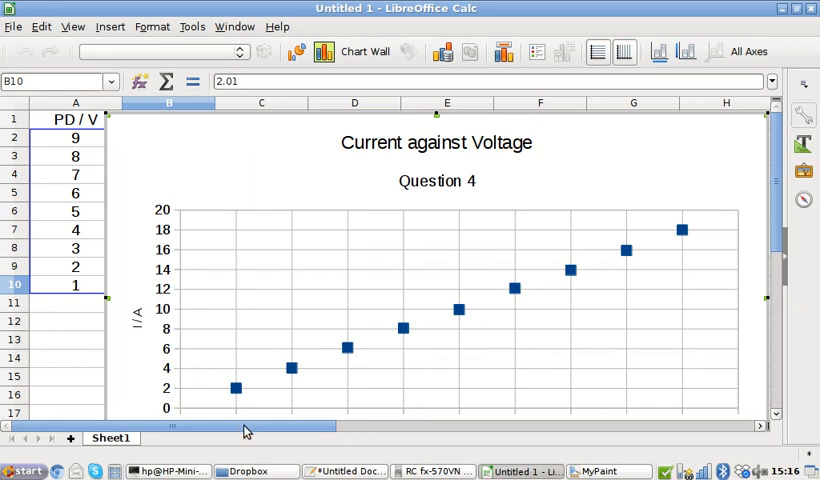
pyautogui.doubleClick(430, 300)
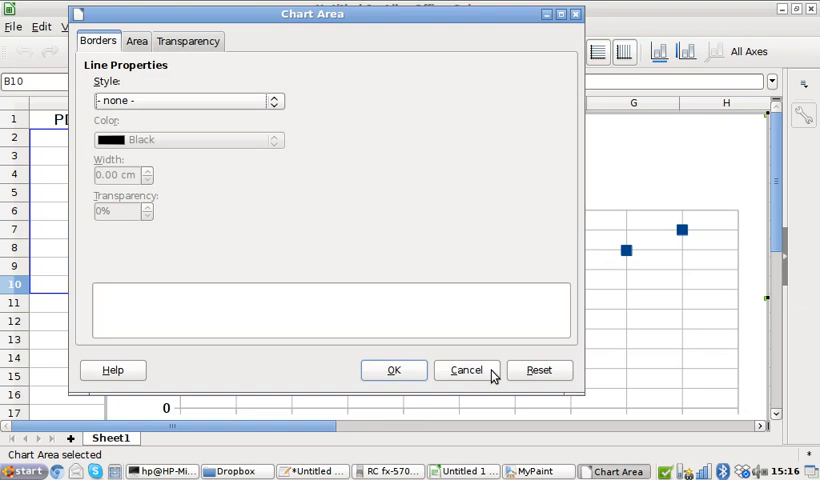
pyautogui.click(465, 370)
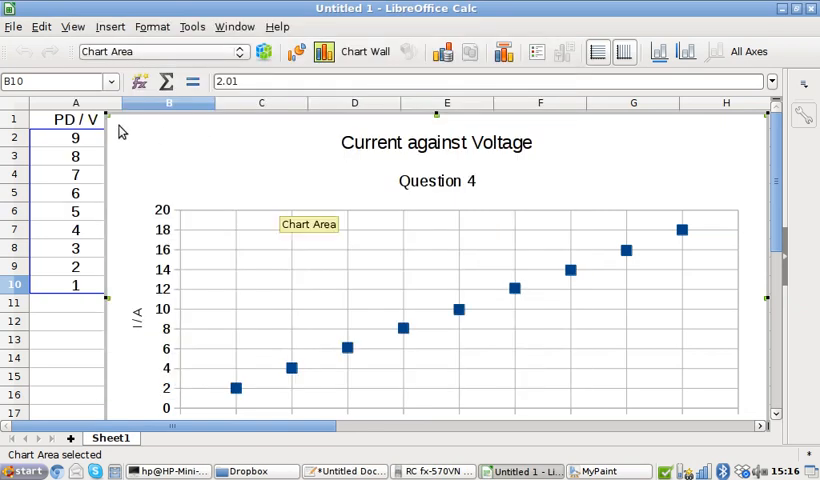
pyautogui.moveTo(147, 258)
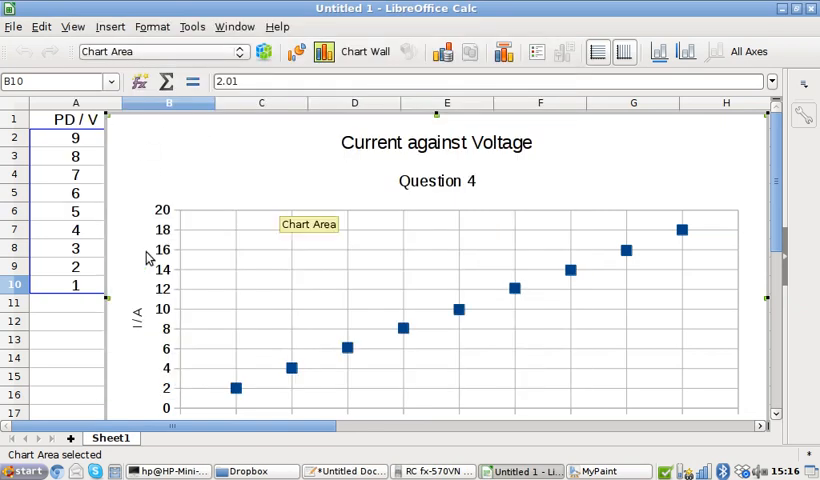